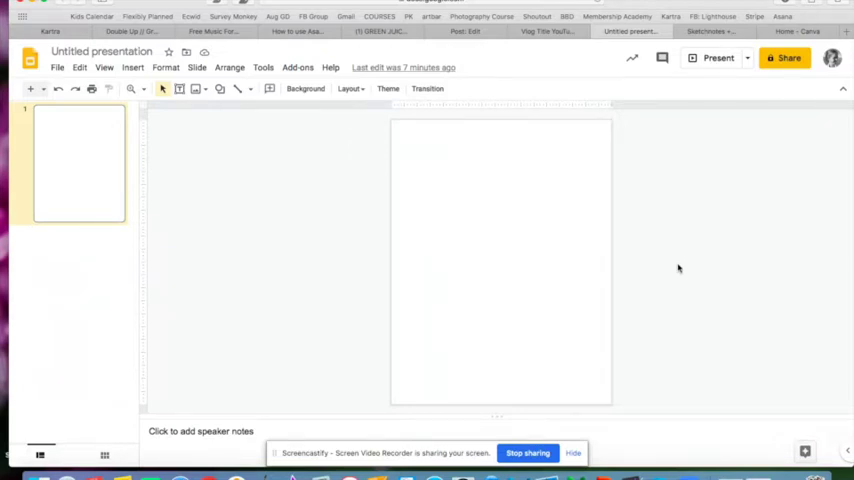
mouse_move(702, 263)
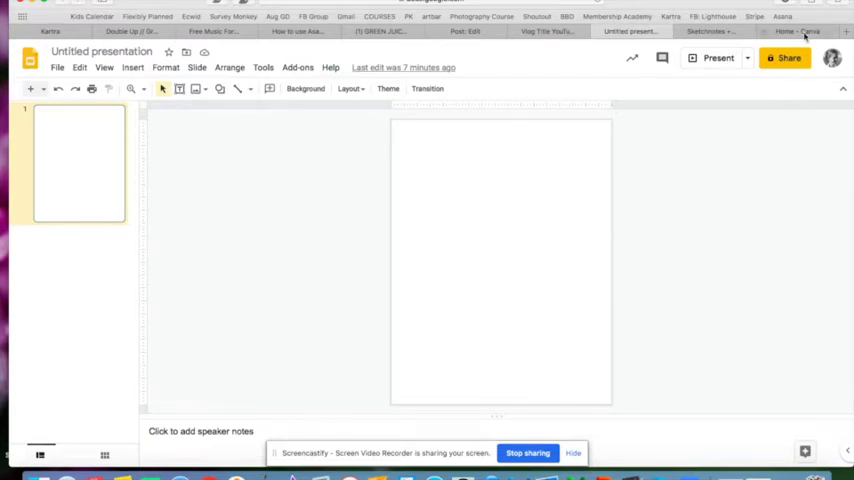
Step: Switch to the Canva home tab and scroll through the home page
click(800, 31)
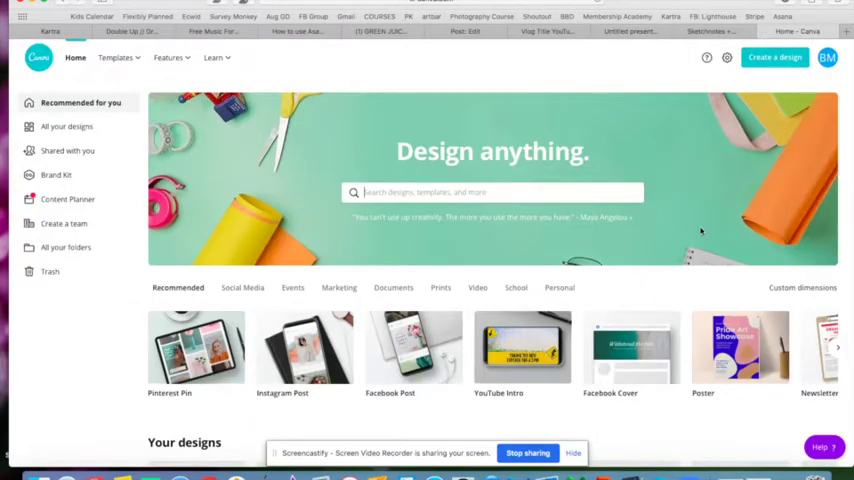
scroll(down, 3)
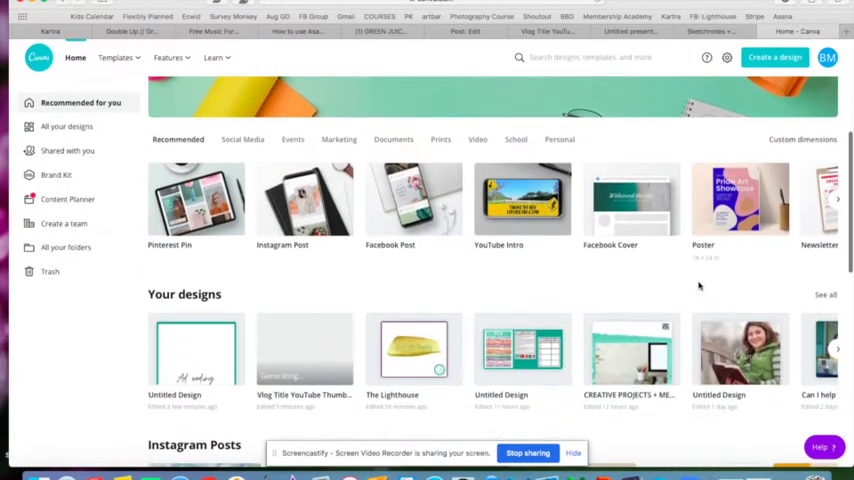
scroll(up, 3)
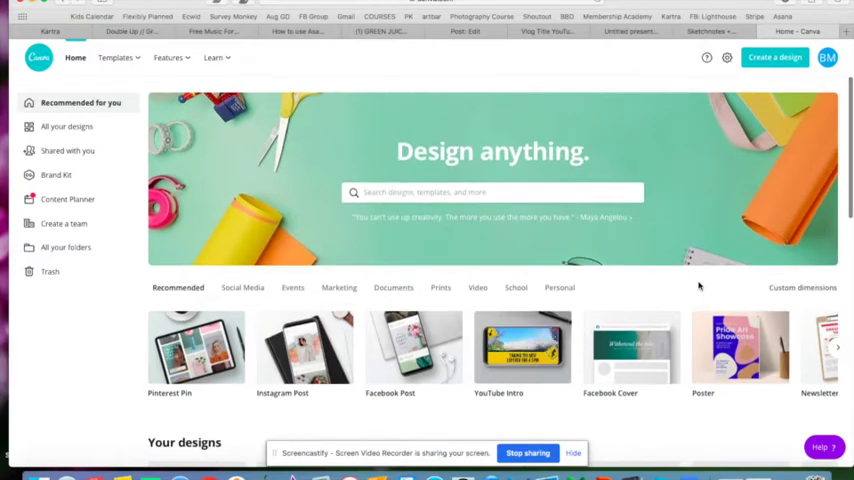
scroll(down, 3)
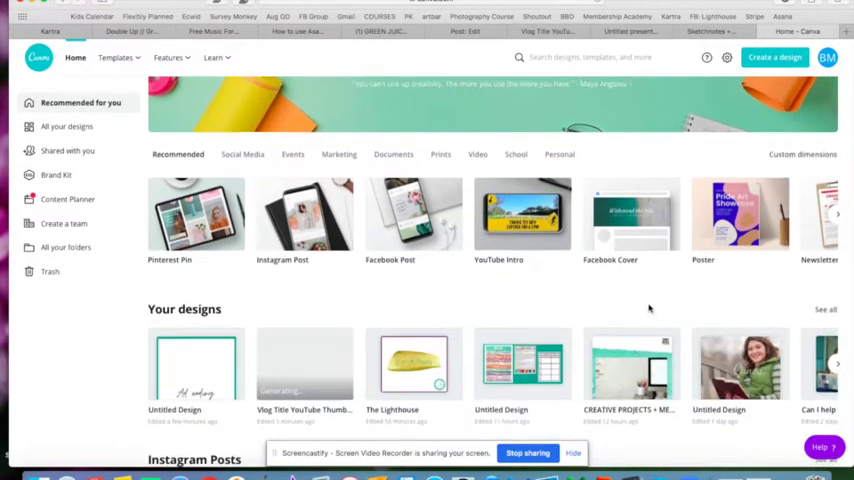
scroll(up, 3)
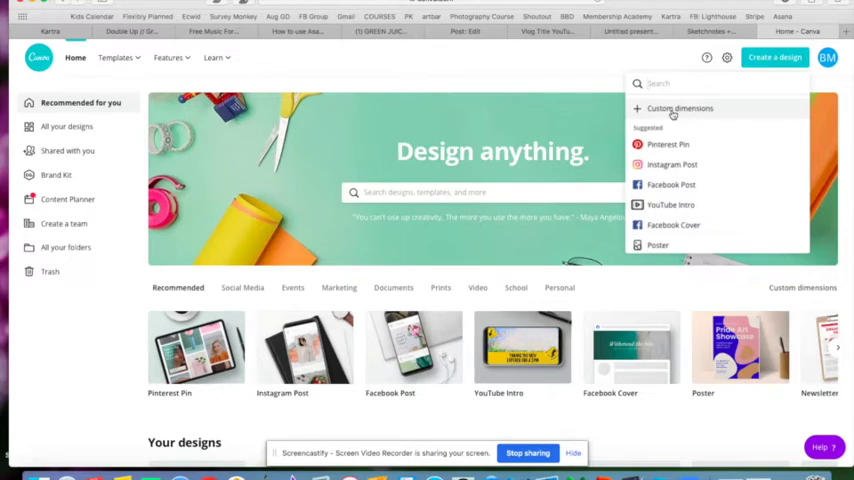
Step: Create a blank design with custom dimensions of 8.5 × 11 inches
click(680, 108)
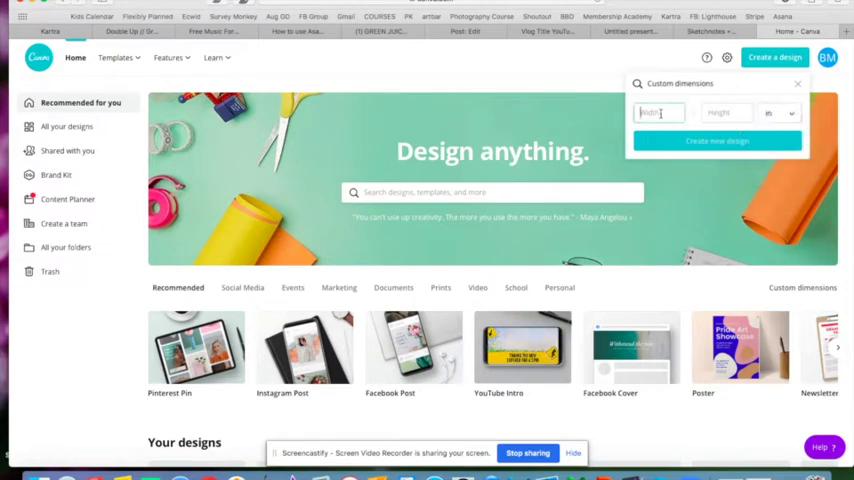
text(8.5)
click(726, 112)
text(11)
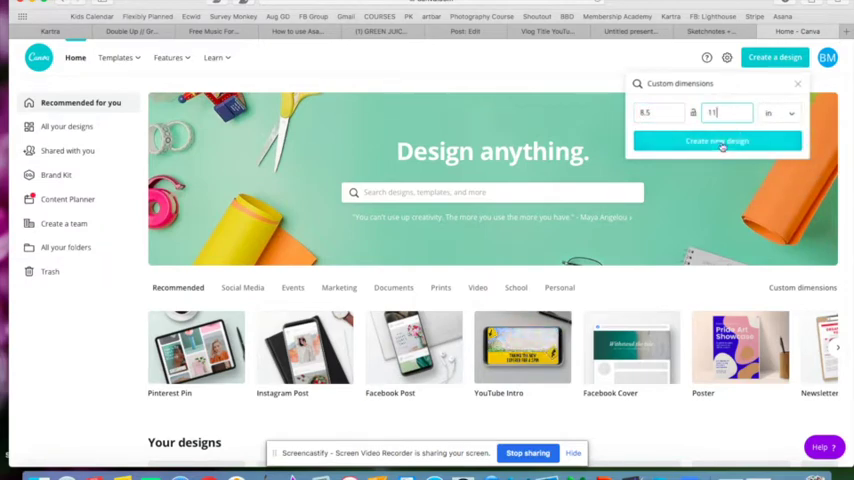
click(717, 140)
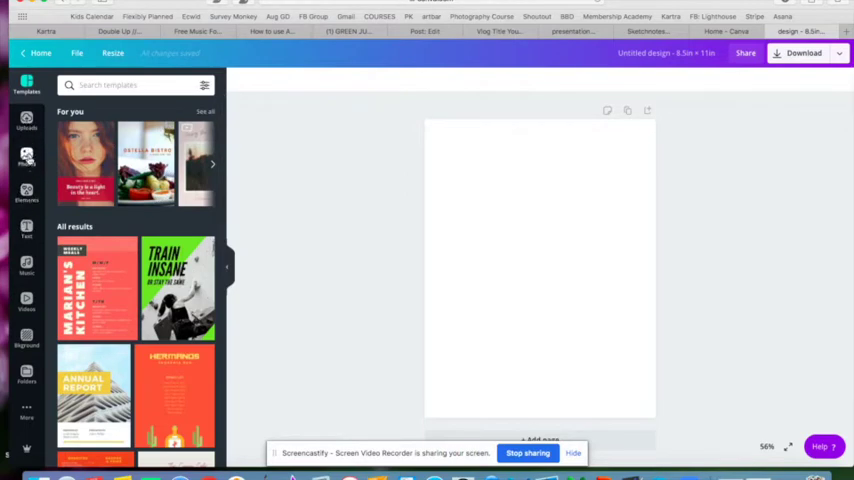
Step: Browse the Photos library, then scroll through Elements' shapes, frames, stickers and gradients
click(27, 157)
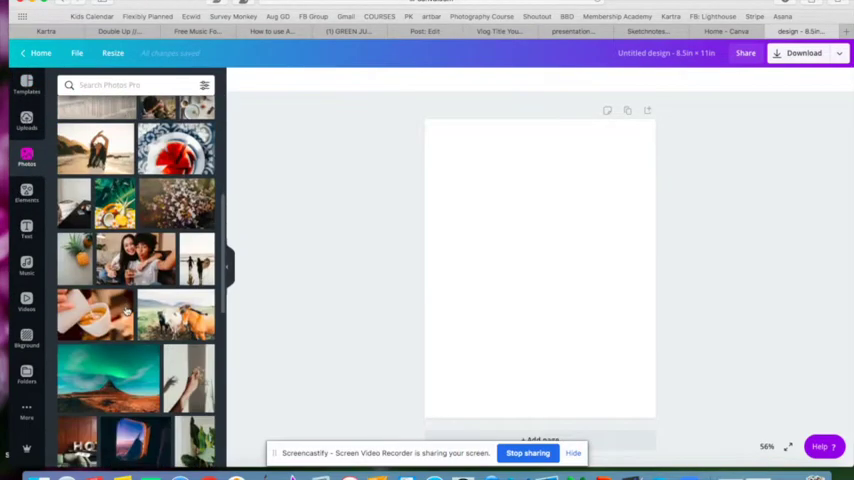
click(26, 194)
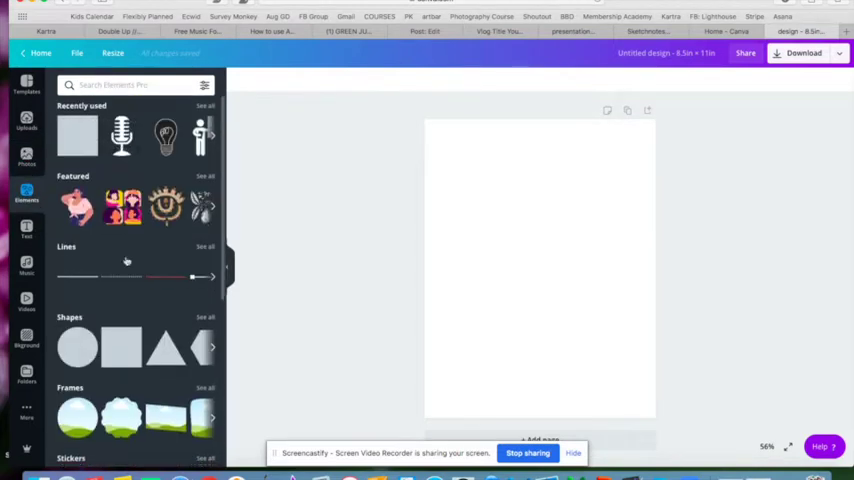
scroll(down, 3)
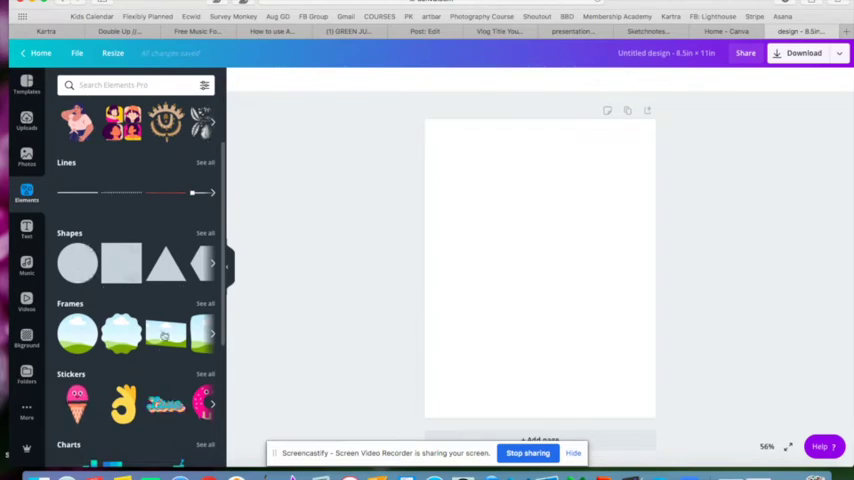
scroll(down, 3)
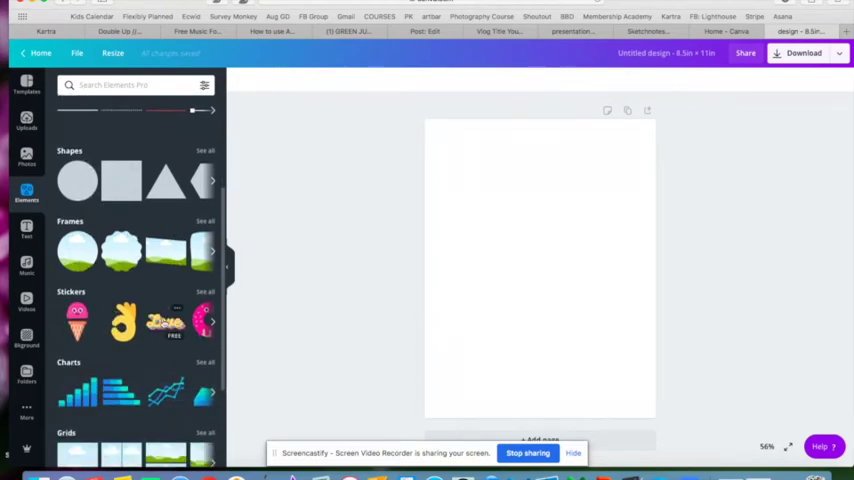
scroll(down, 3)
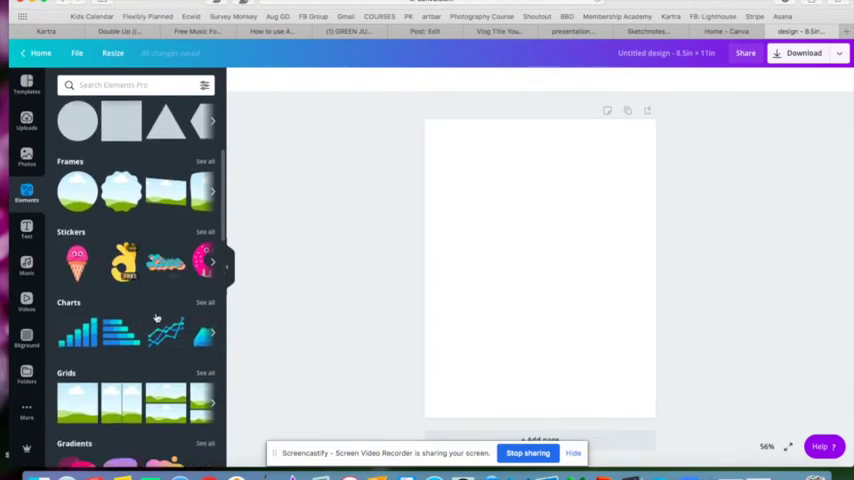
scroll(down, 3)
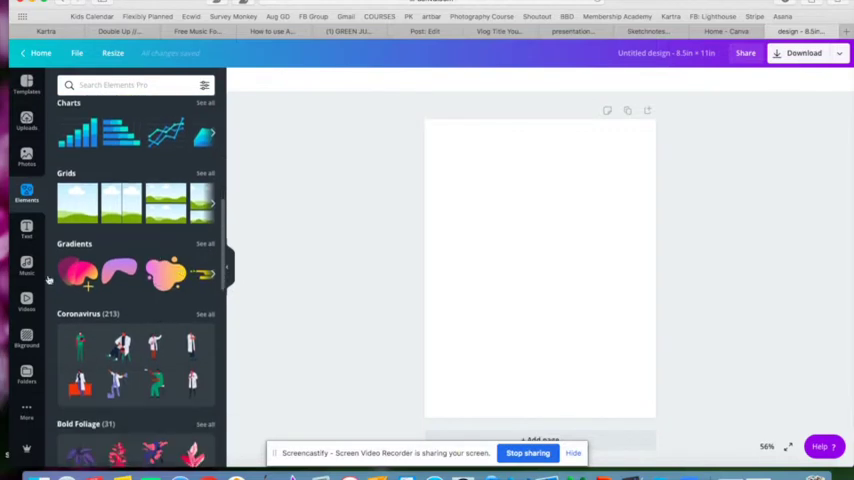
scroll(down, 3)
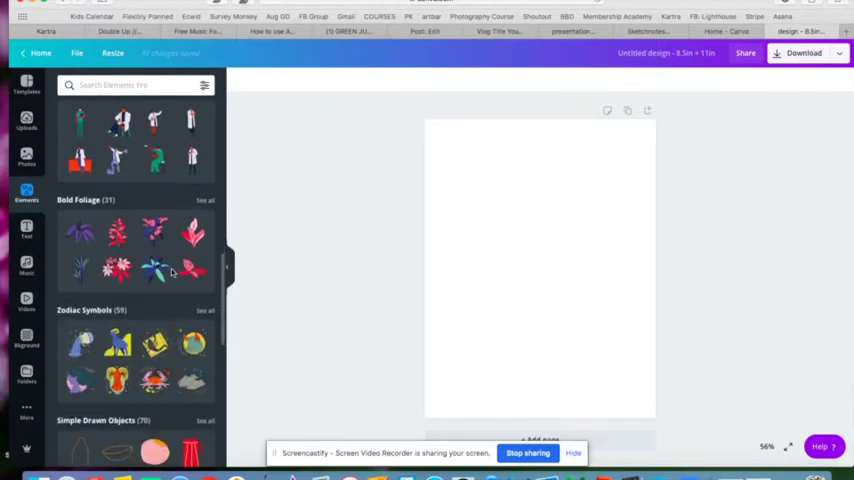
scroll(up, 3)
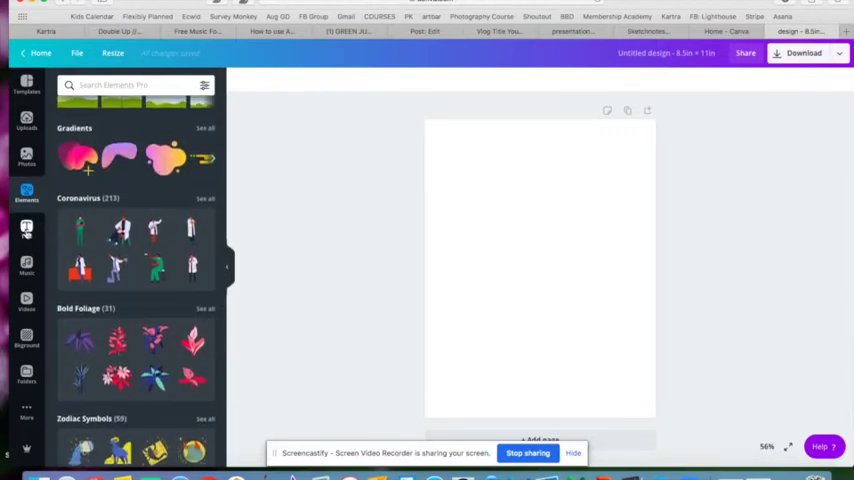
Step: Open the Text panel and scroll through the heading and text style presets
click(26, 230)
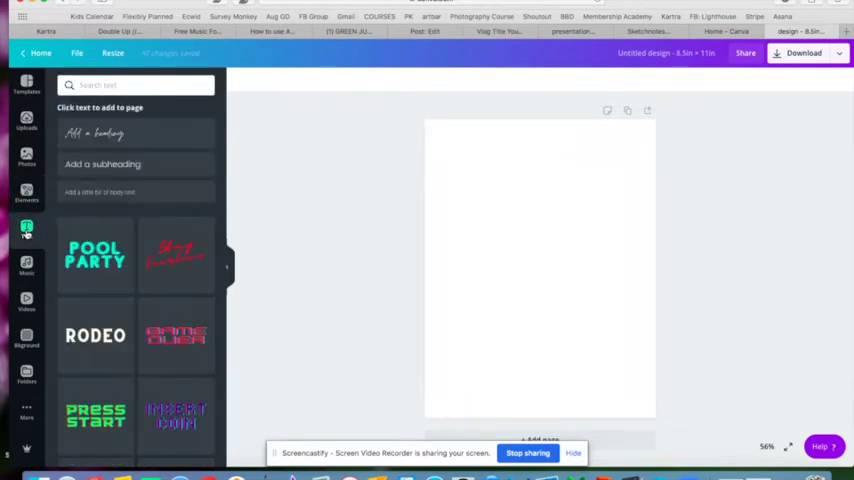
scroll(down, 3)
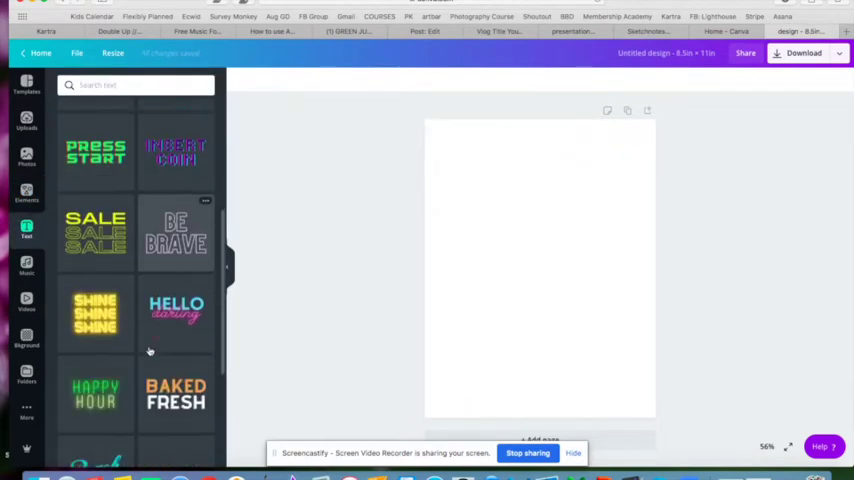
scroll(up, 3)
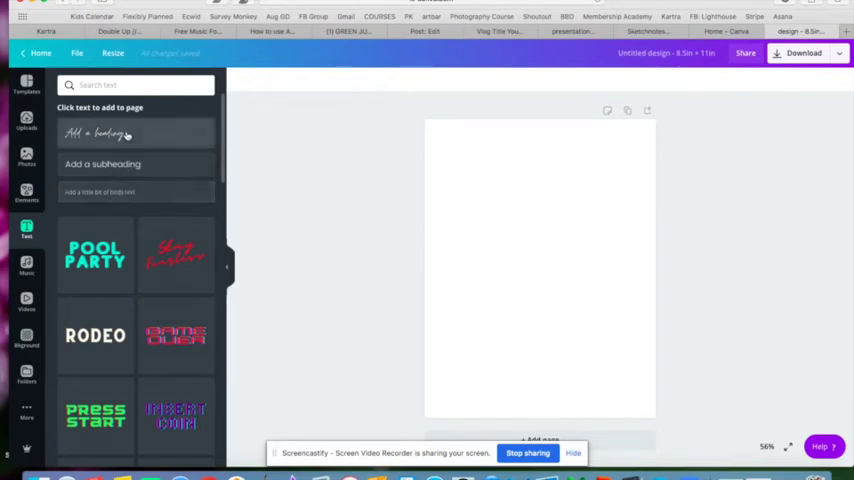
mouse_move(125, 133)
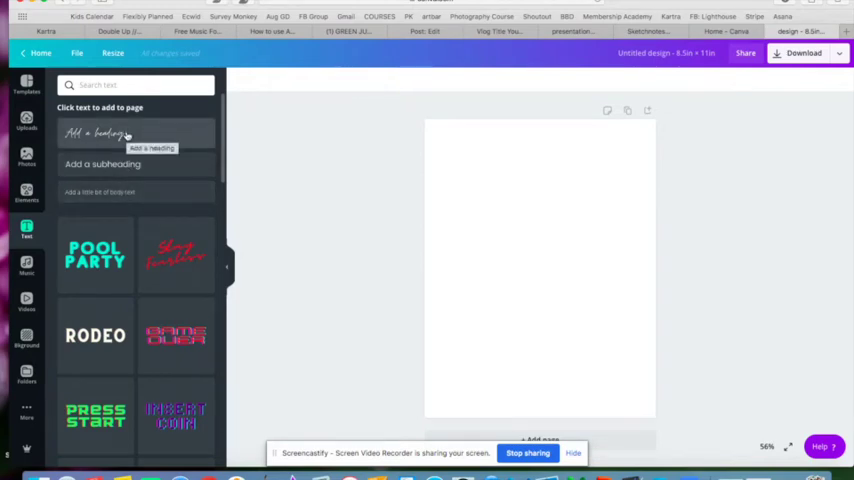
mouse_move(40, 152)
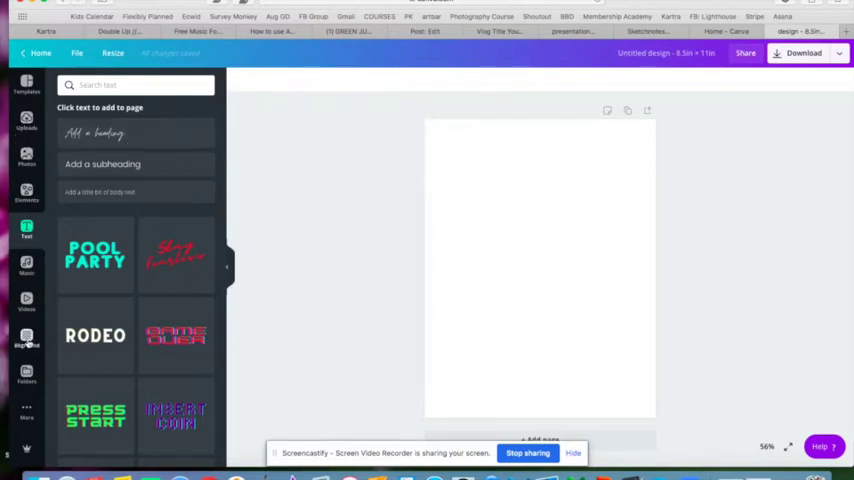
click(26, 338)
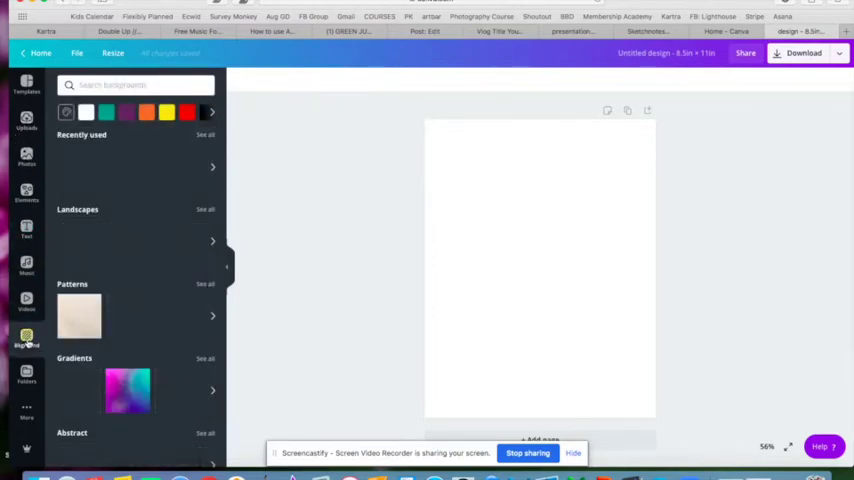
scroll(down, 3)
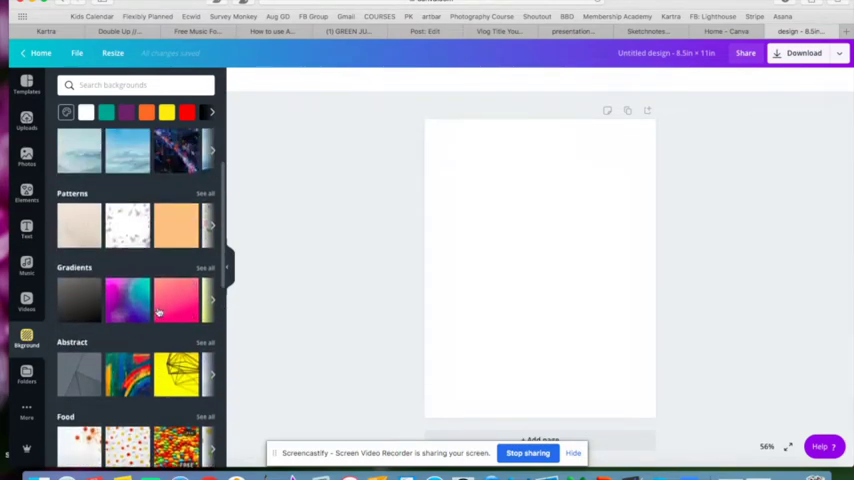
scroll(up, 3)
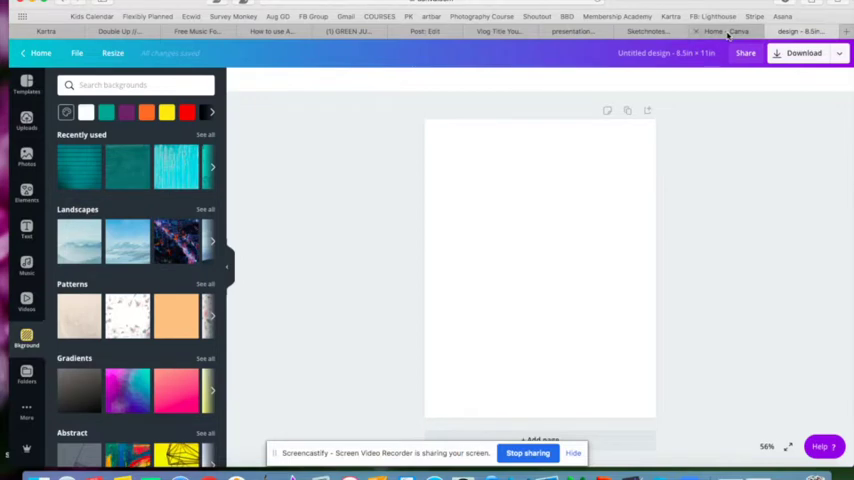
Step: Switch to the Sketchnotes + One-Pagers design and scroll through pages 1–3, returning to page 1
click(713, 31)
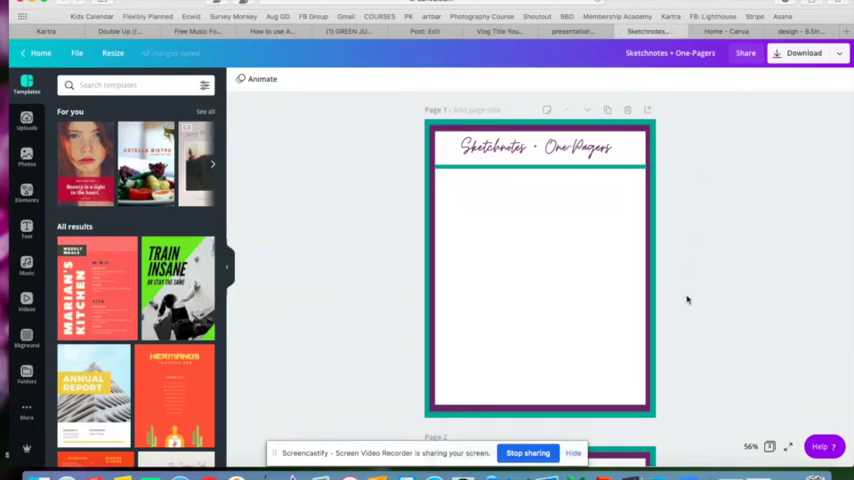
scroll(down, 3)
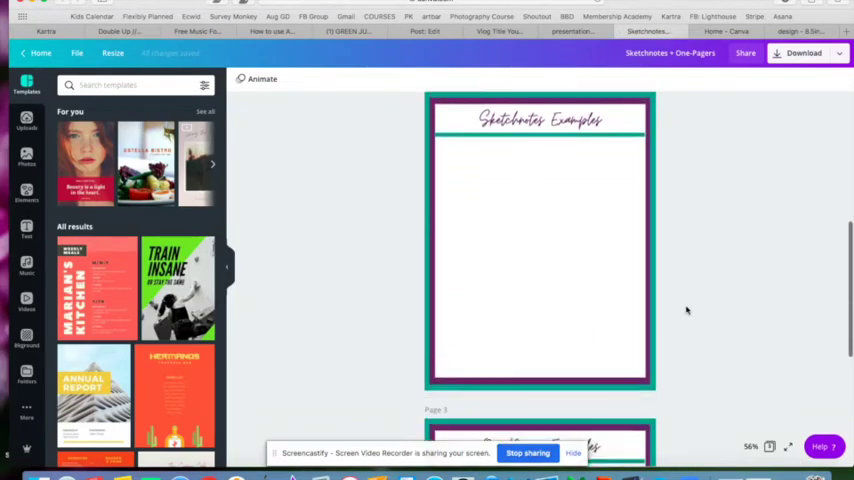
scroll(down, 3)
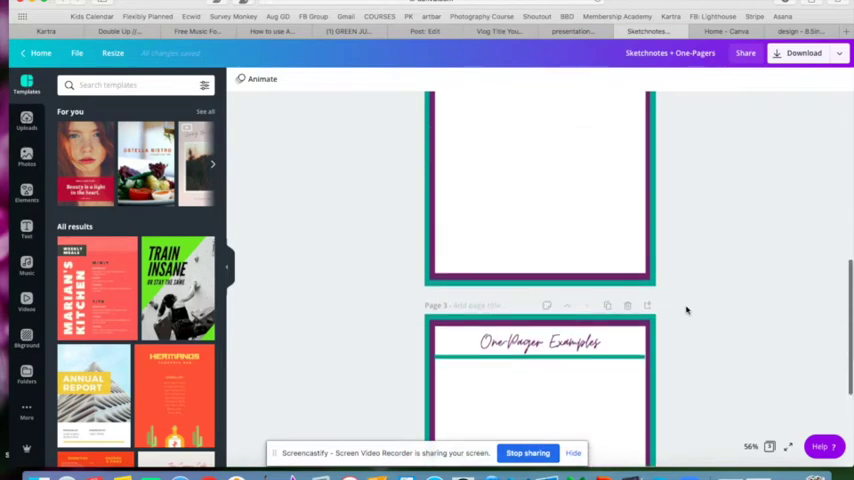
scroll(up, 3)
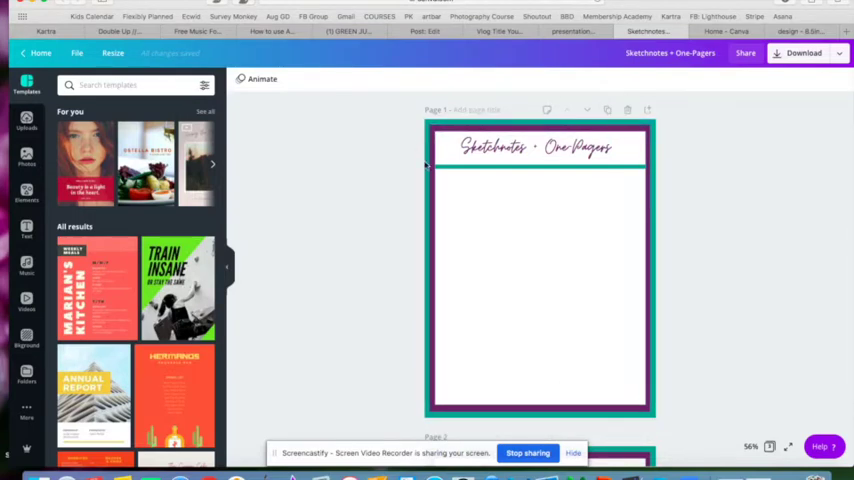
click(538, 148)
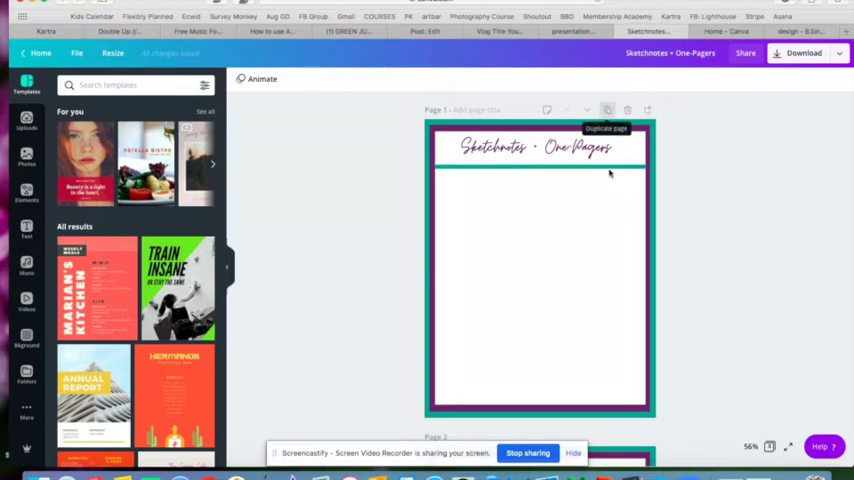
scroll(down, 3)
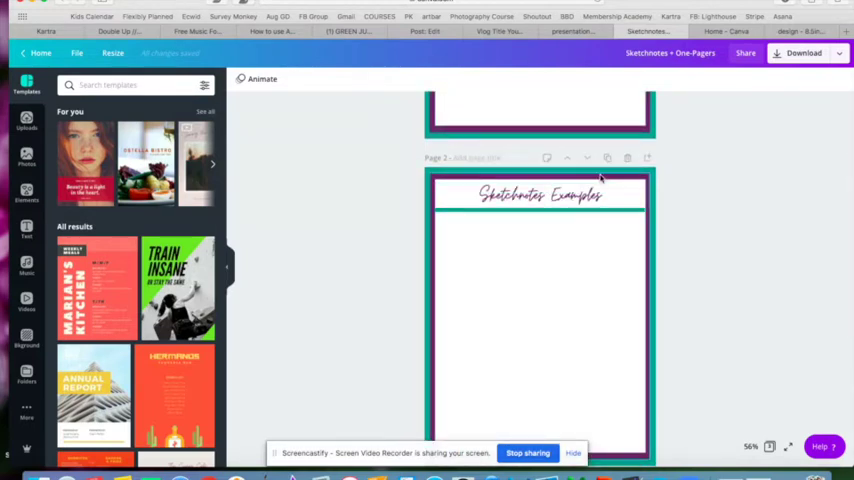
scroll(down, 3)
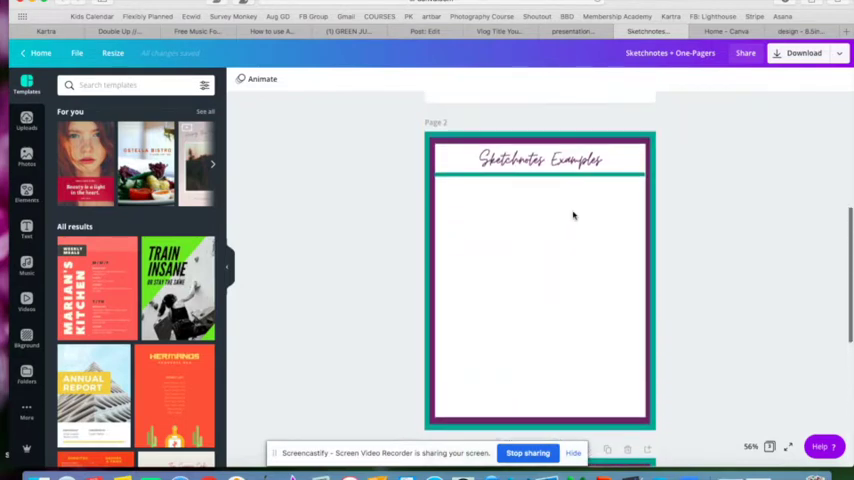
scroll(up, 3)
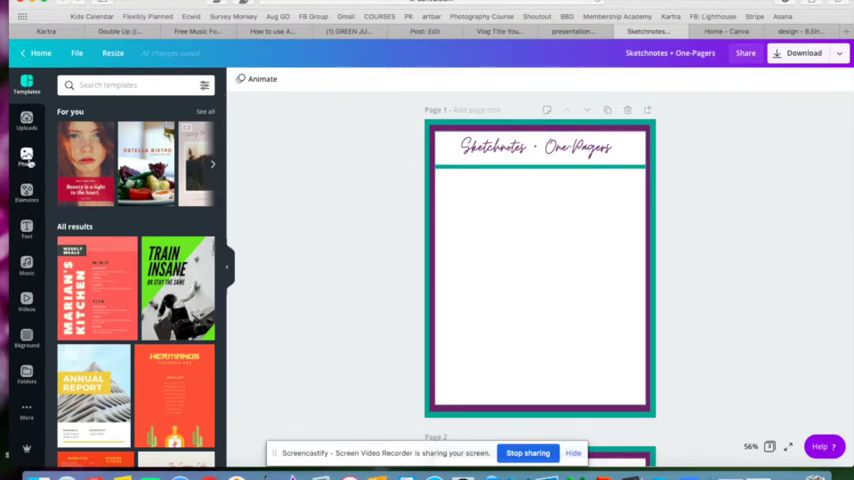
Step: Search elements for 'pens', place a pencil cup on the page, then delete it
click(26, 157)
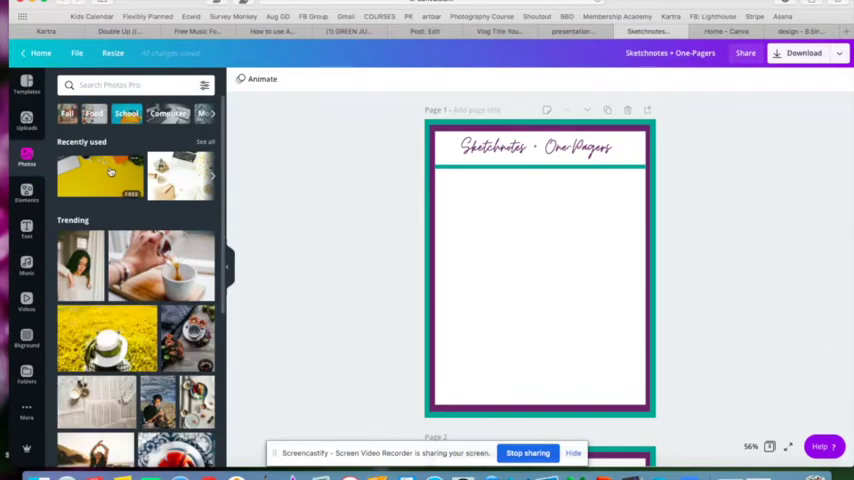
mouse_move(191, 173)
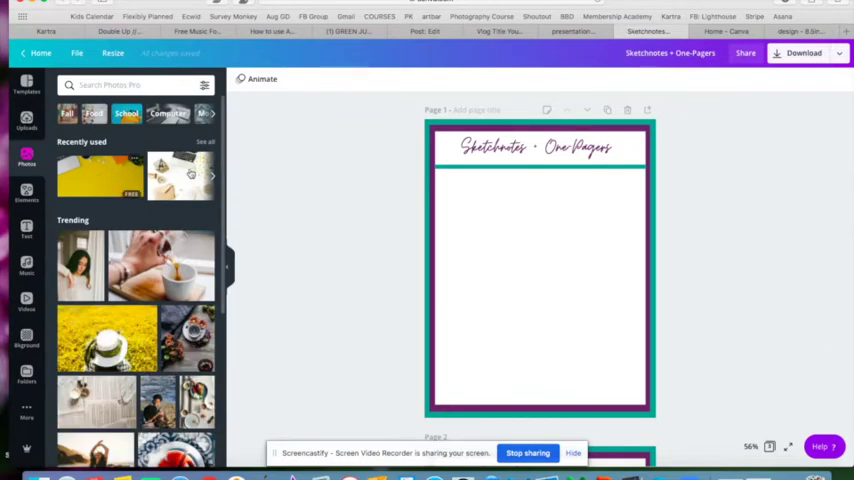
click(540, 270)
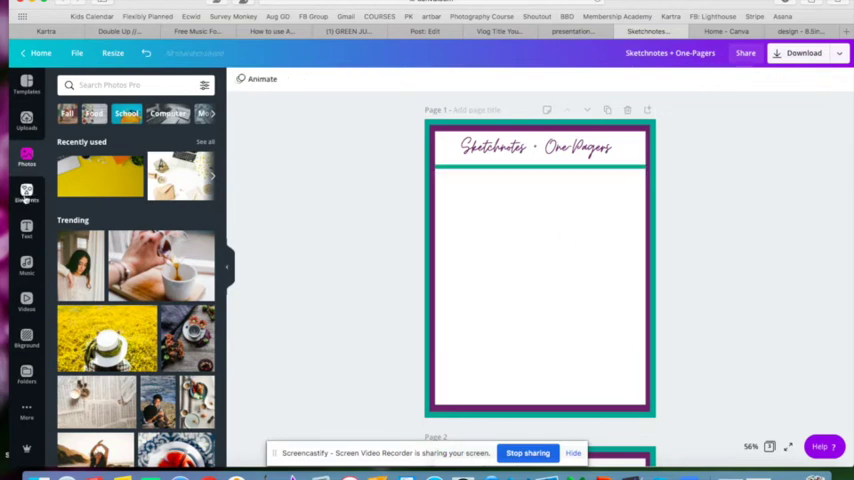
click(26, 195)
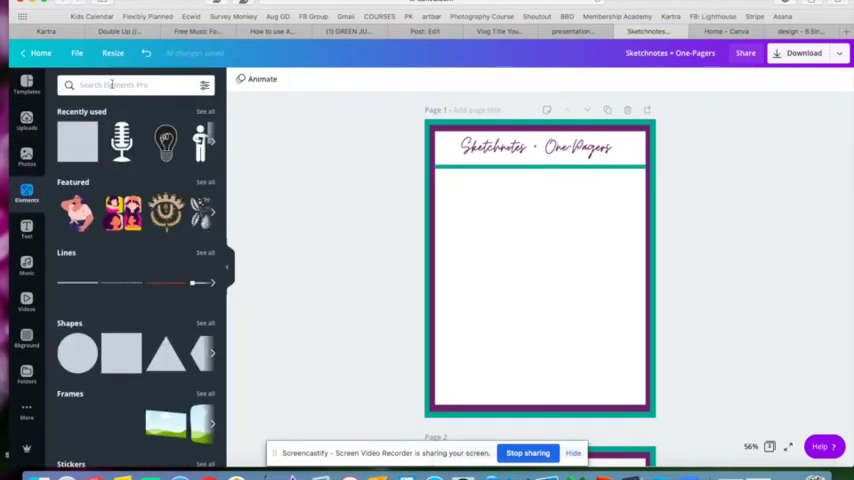
text(pens)
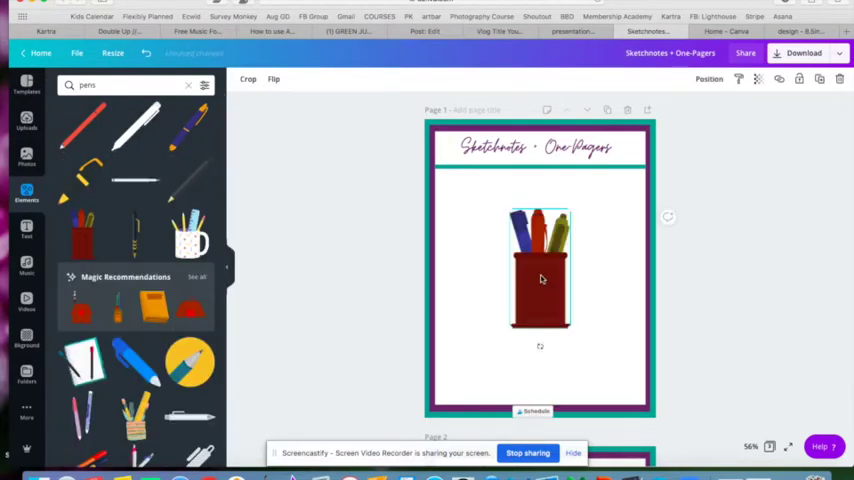
drag(540, 270, 605, 355)
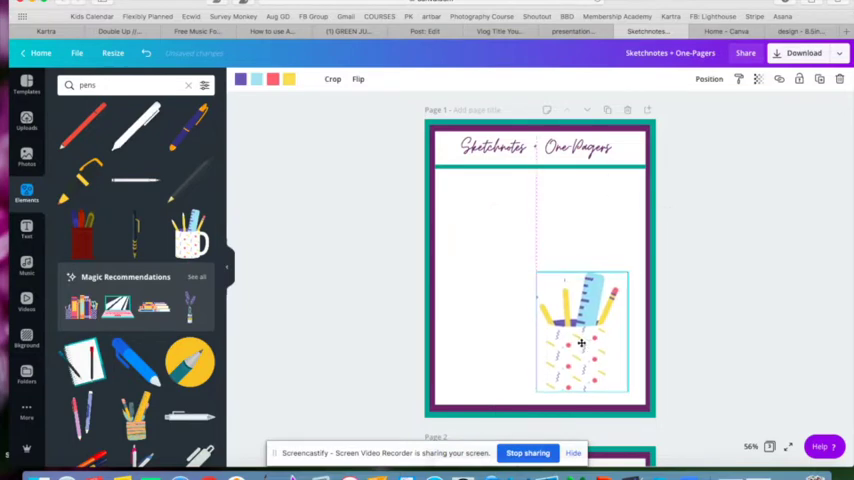
key(delete)
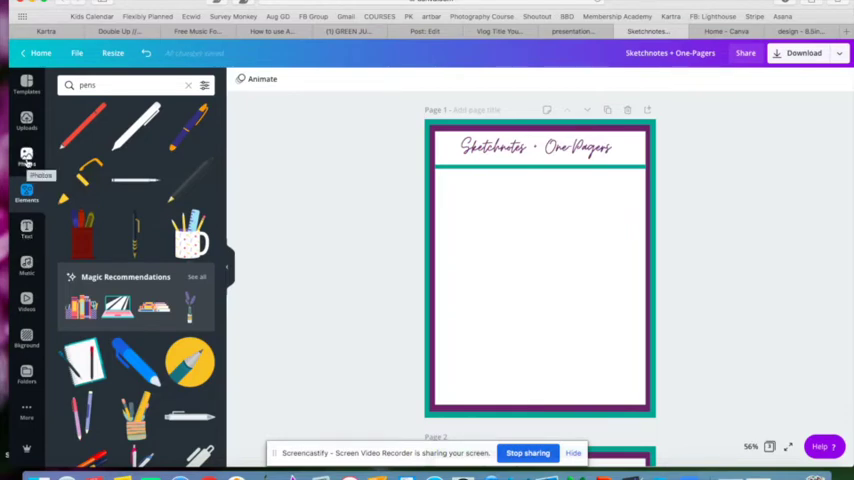
Step: Look through uploaded images, then return to the stock photo library
click(26, 120)
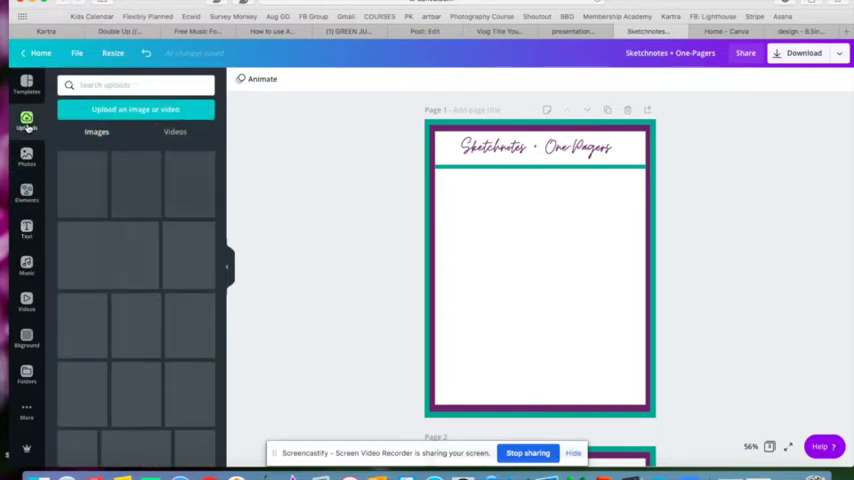
click(26, 120)
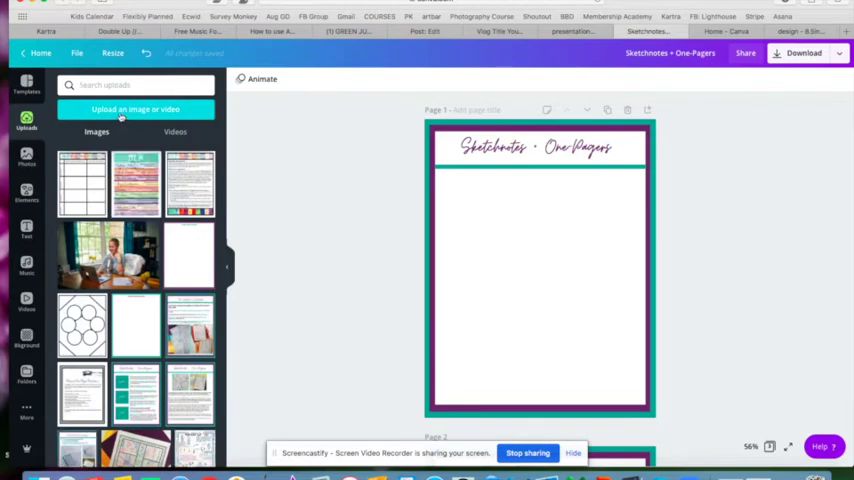
scroll(down, 3)
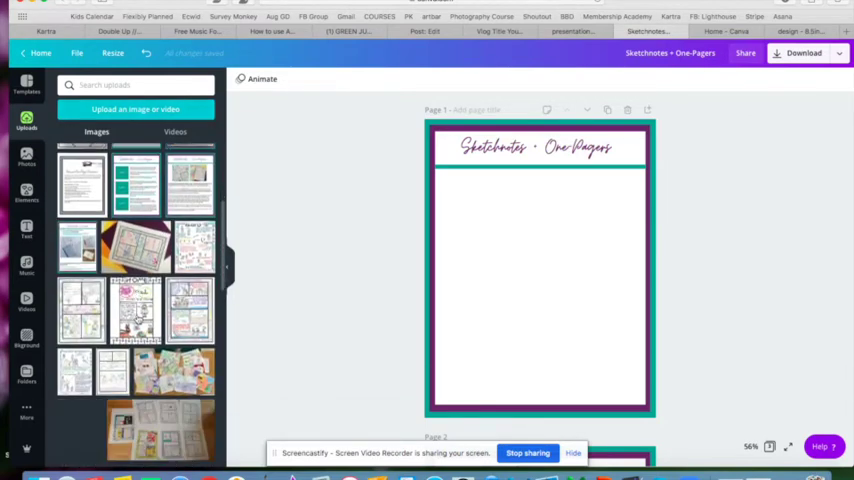
scroll(down, 3)
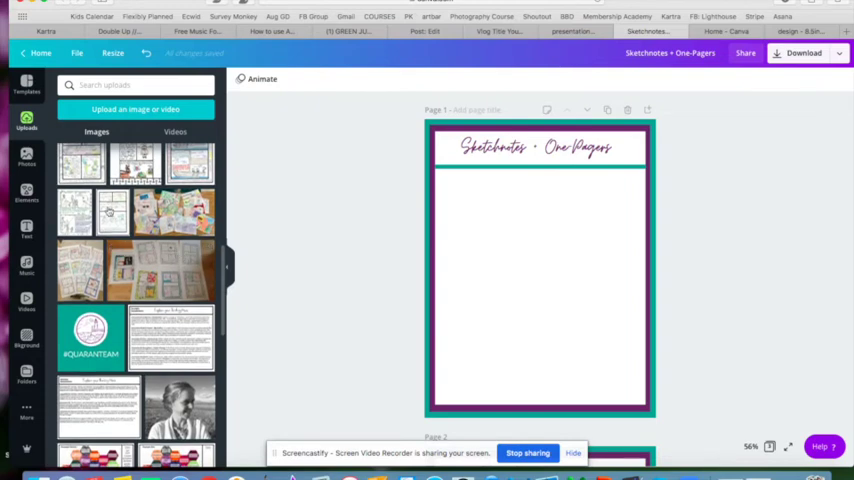
scroll(up, 3)
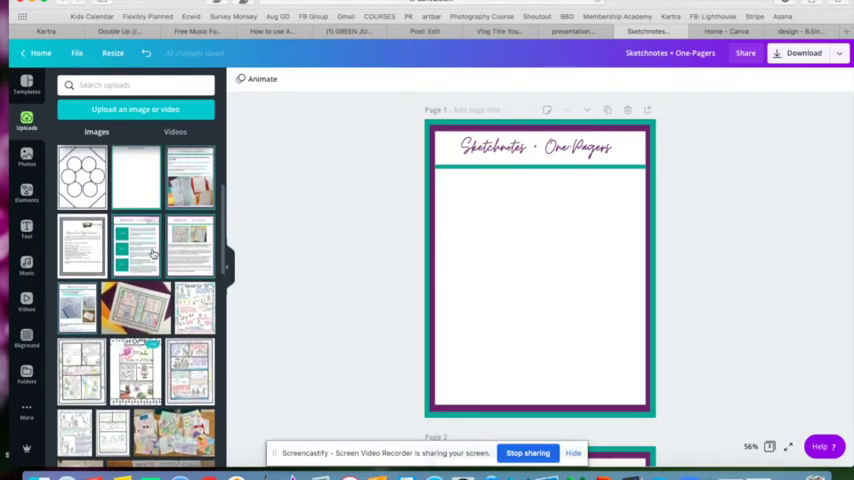
scroll(up, 3)
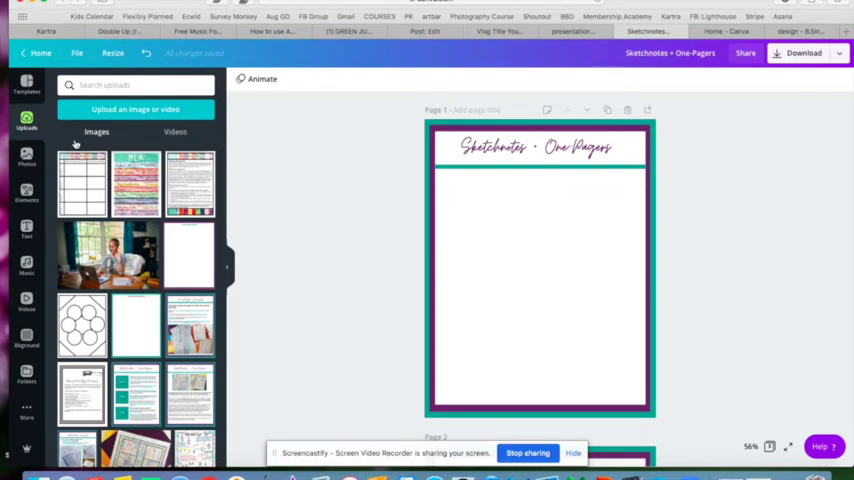
click(26, 158)
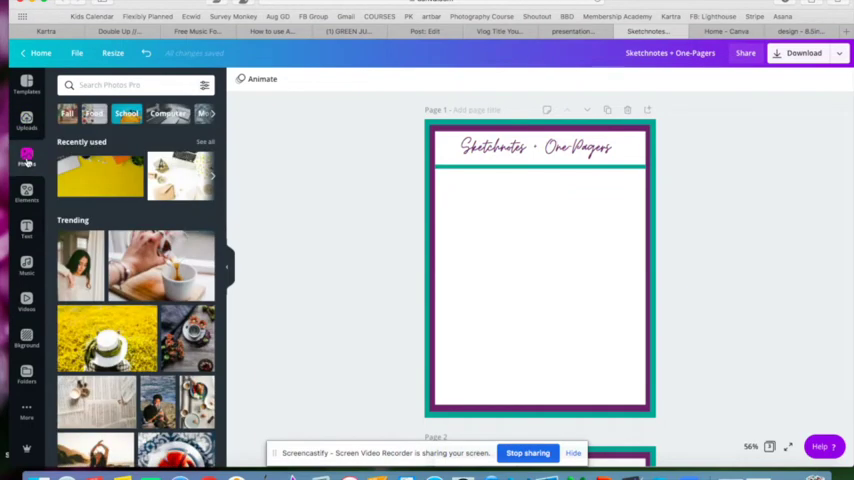
scroll(down, 3)
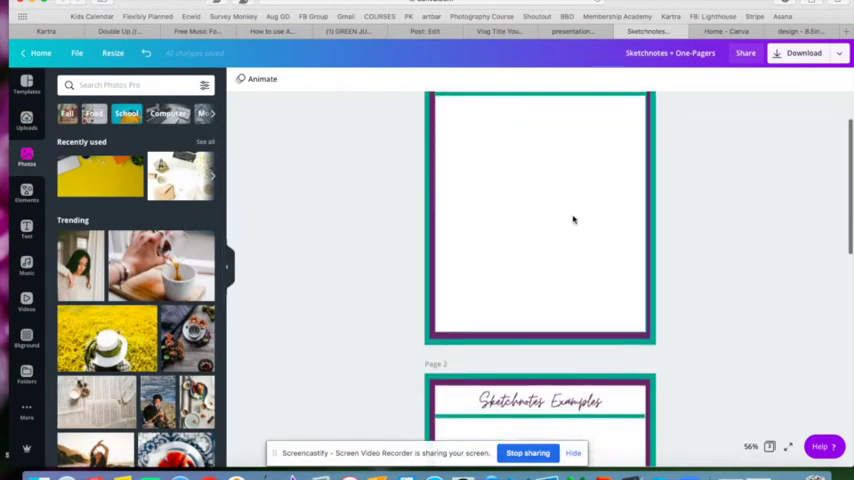
scroll(up, 3)
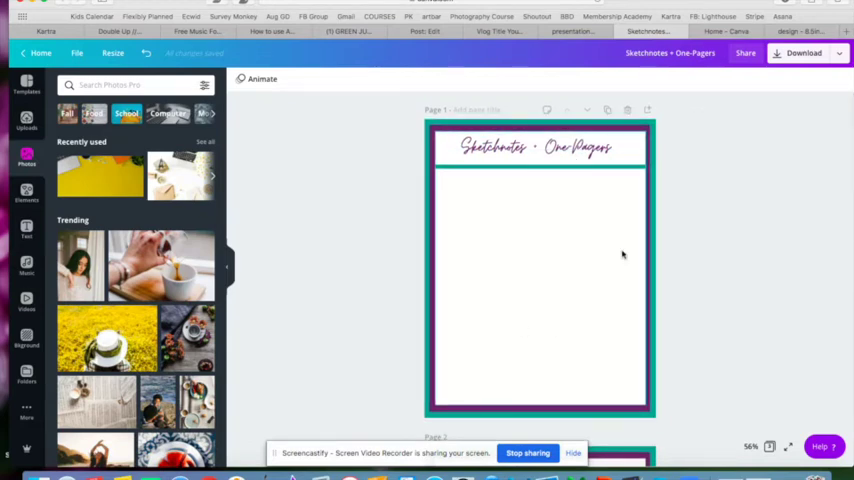
mouse_move(635, 137)
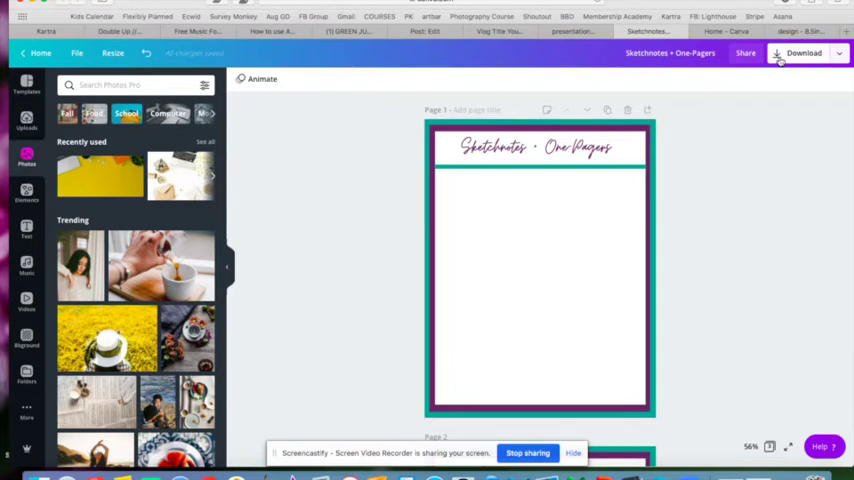
Step: Download only Page 1 as a PNG, saved to the Desktop as 'Sketchnotes'
click(804, 53)
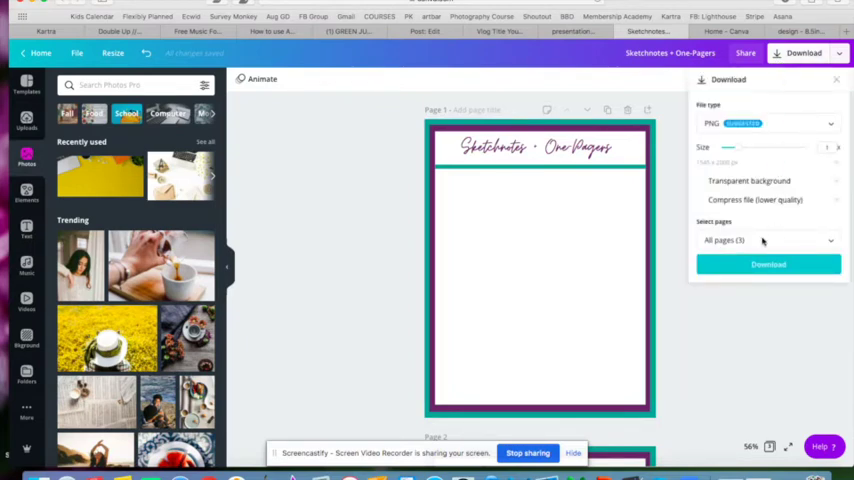
click(765, 240)
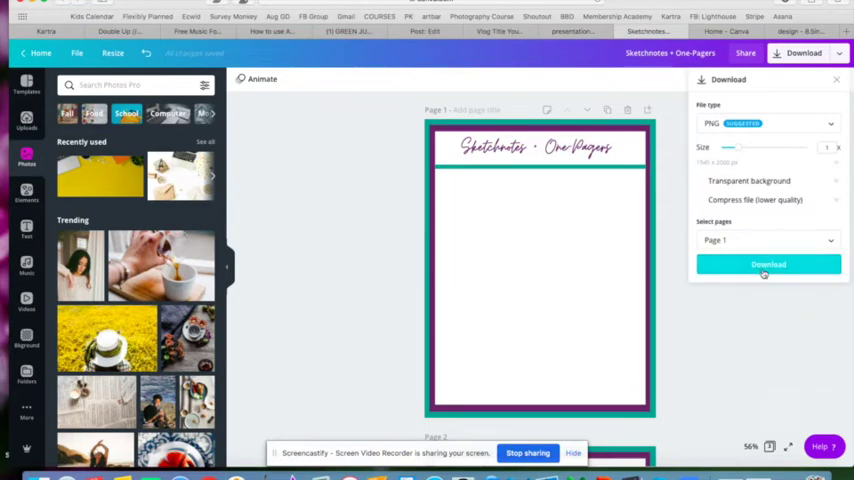
click(768, 264)
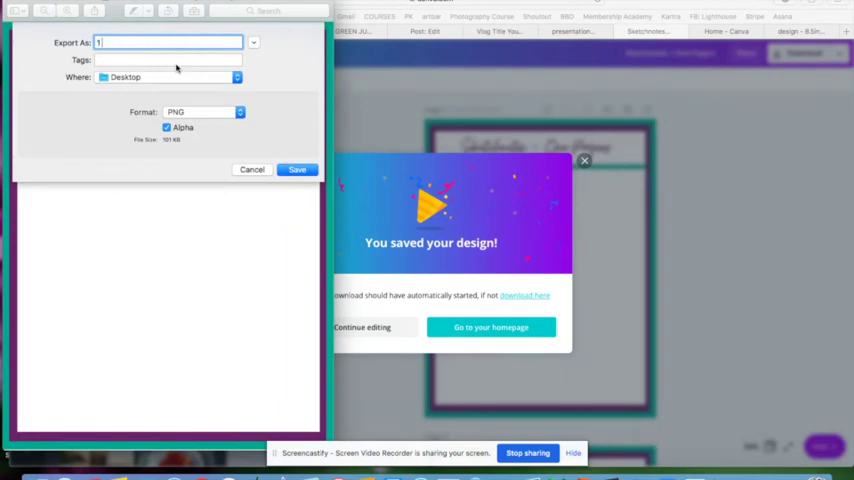
text(Sketchnotes)
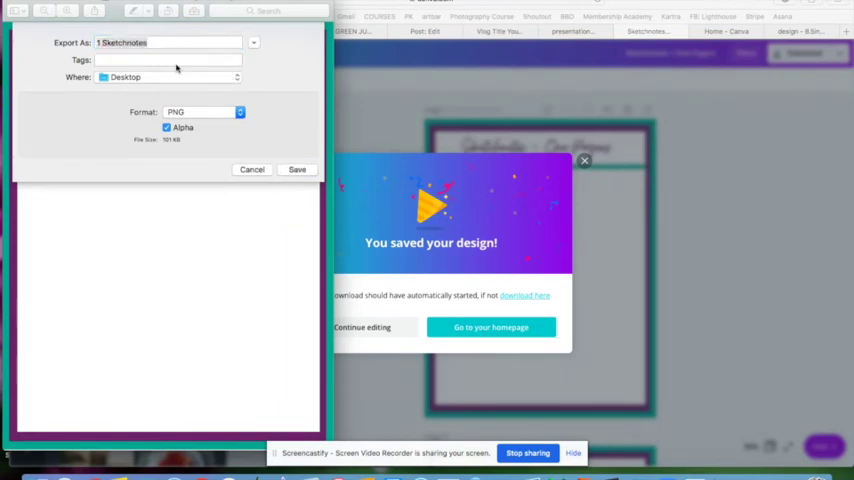
click(297, 169)
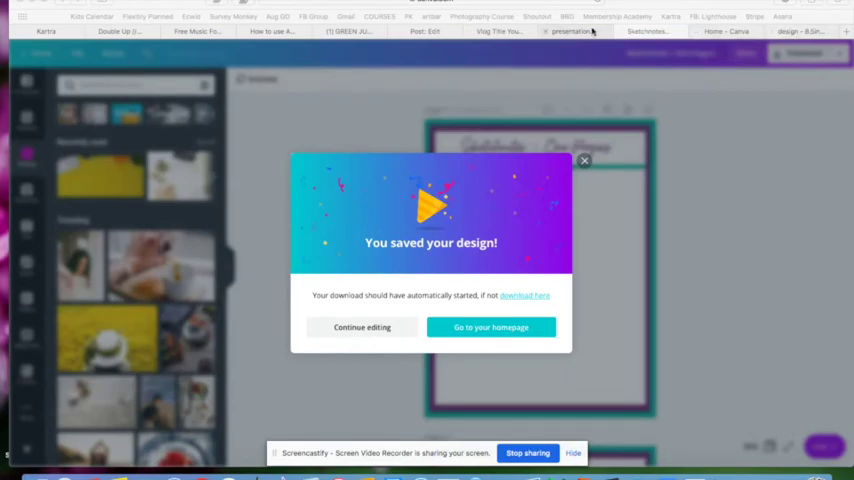
Step: In Google Slides, upload the Sketchnotes PNG as the slide's background image
click(571, 31)
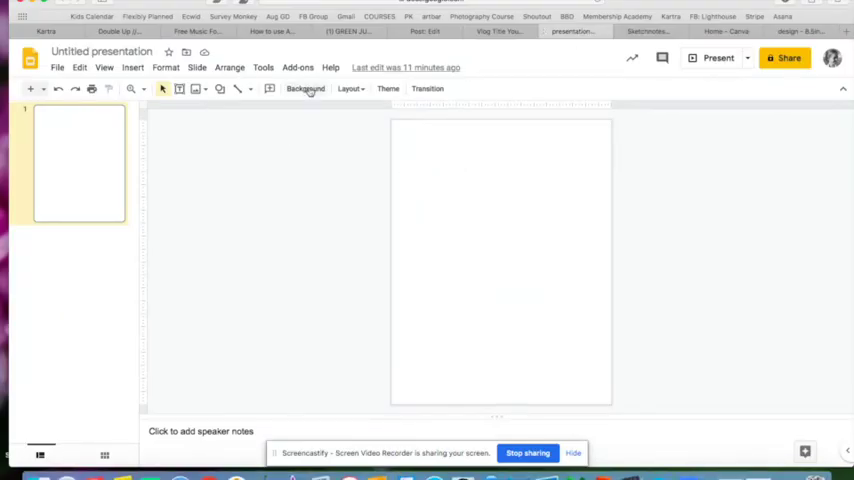
click(305, 88)
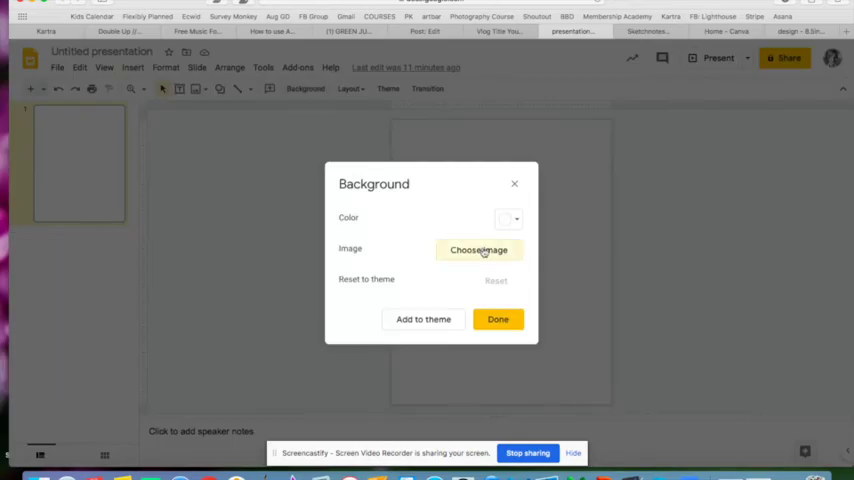
click(478, 250)
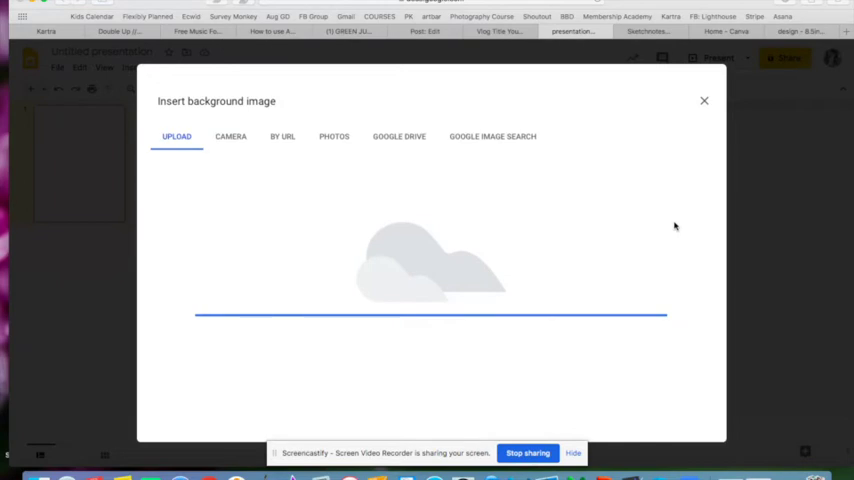
click(704, 100)
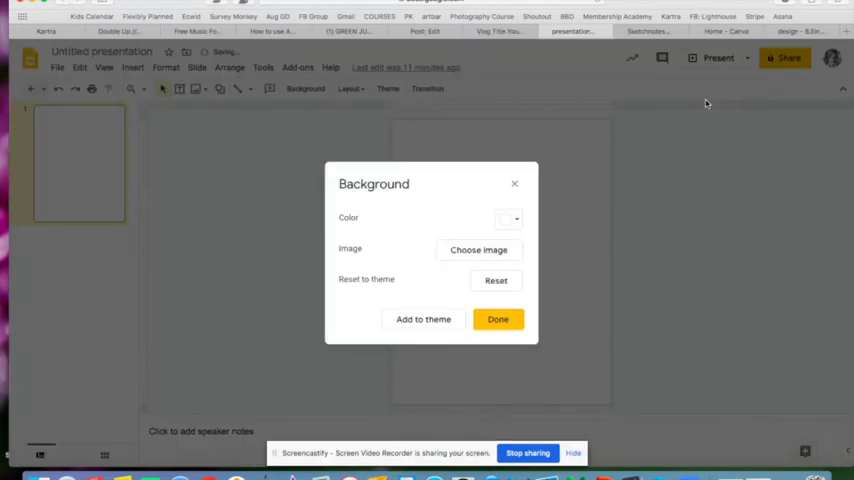
click(498, 319)
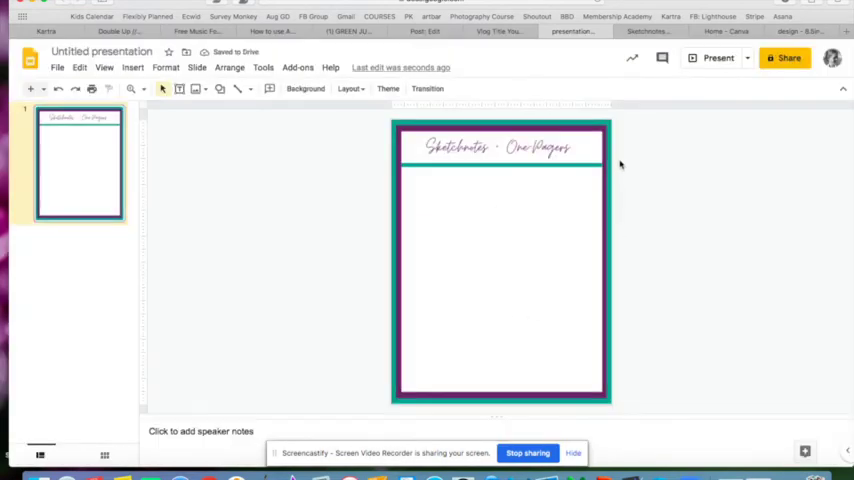
mouse_move(587, 317)
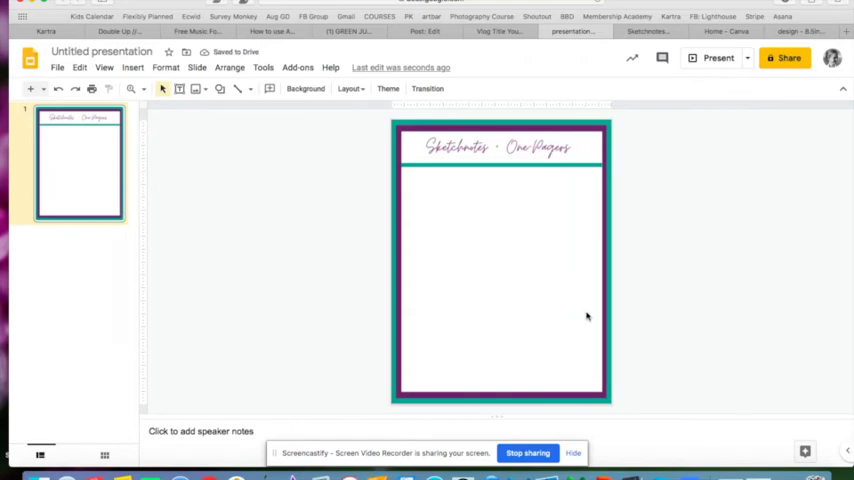
mouse_move(558, 258)
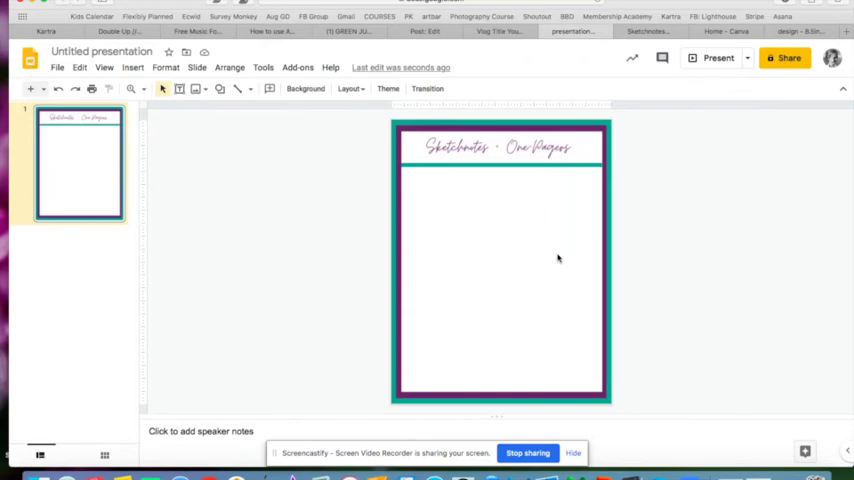
click(133, 67)
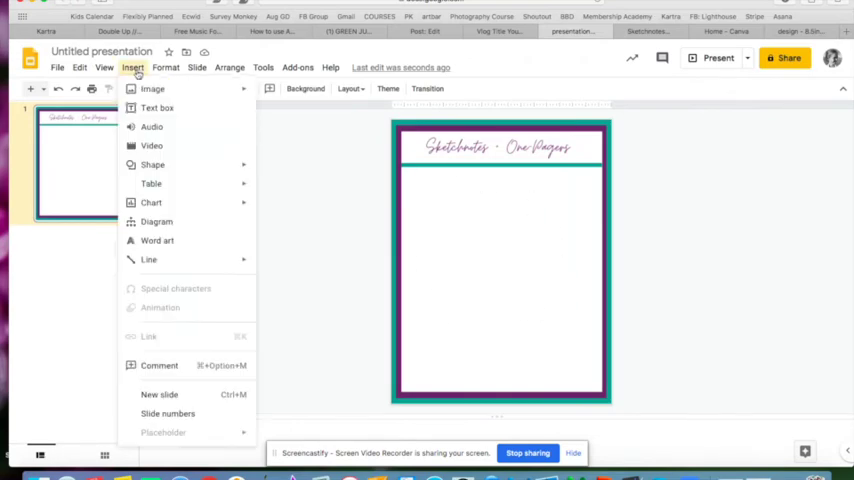
click(157, 108)
text(Welcome to this hyperdoc.)
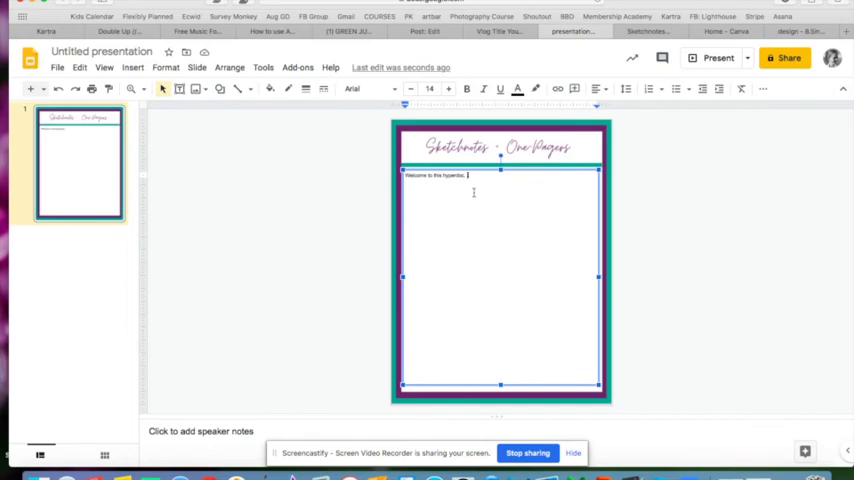
mouse_move(642, 206)
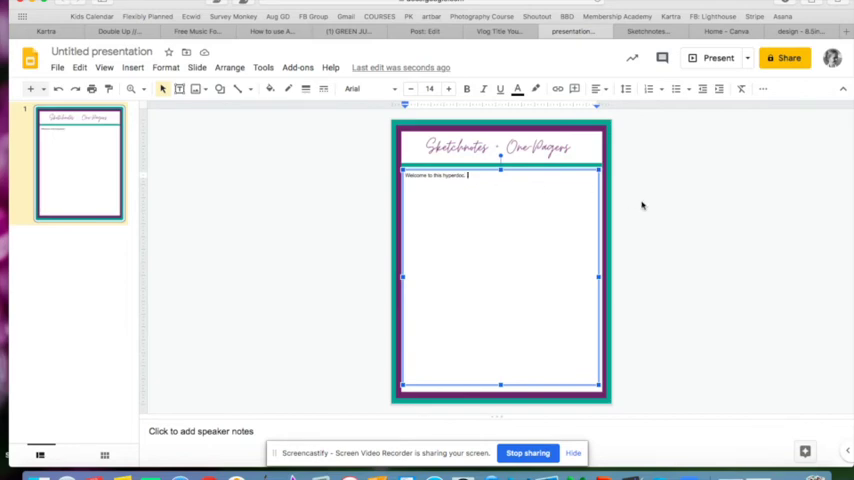
mouse_move(656, 213)
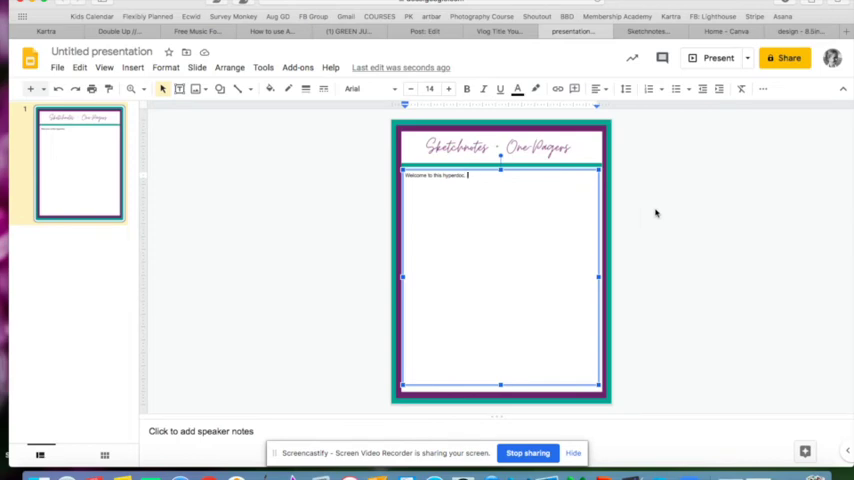
mouse_move(518, 291)
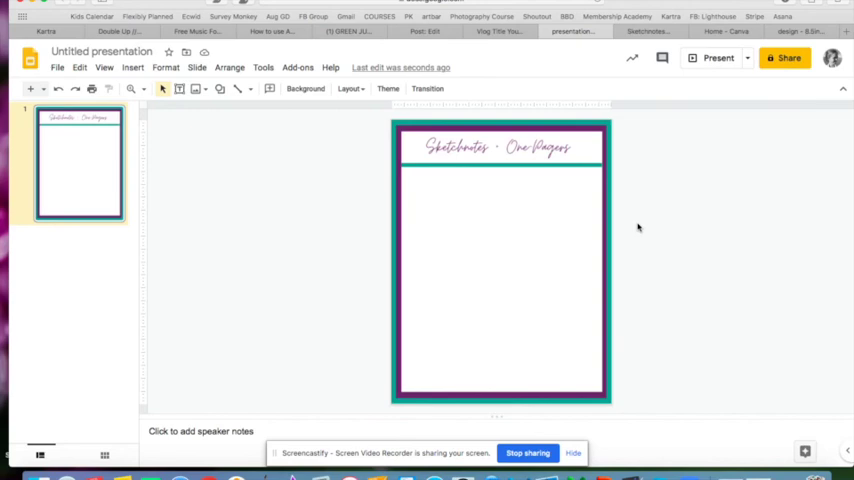
mouse_move(502, 177)
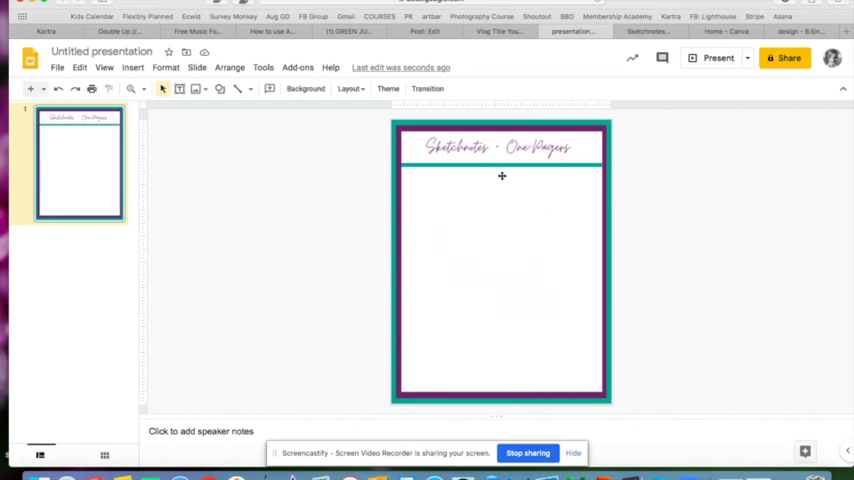
mouse_move(502, 267)
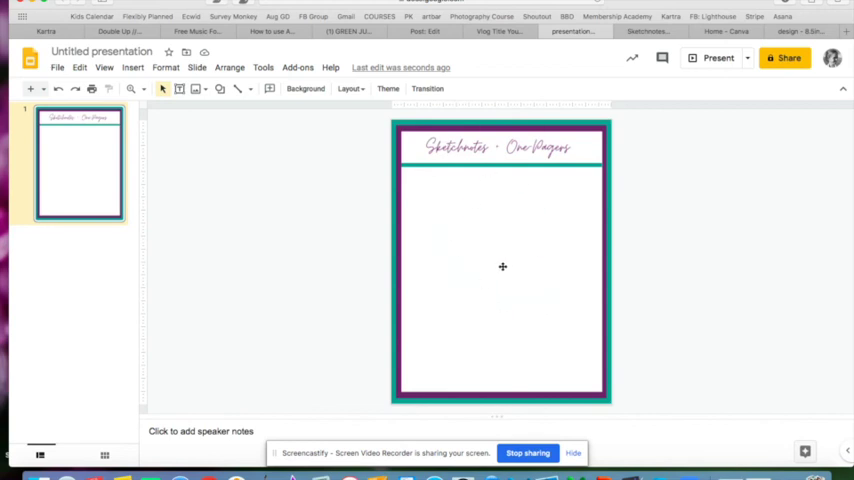
mouse_move(660, 132)
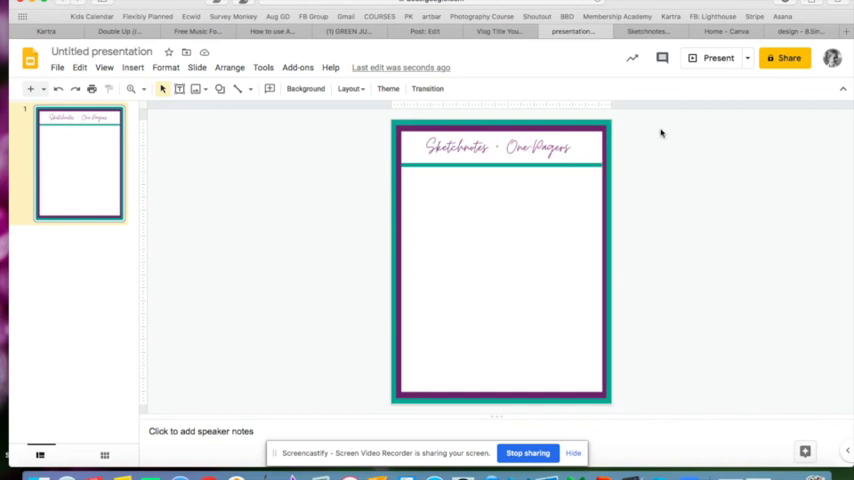